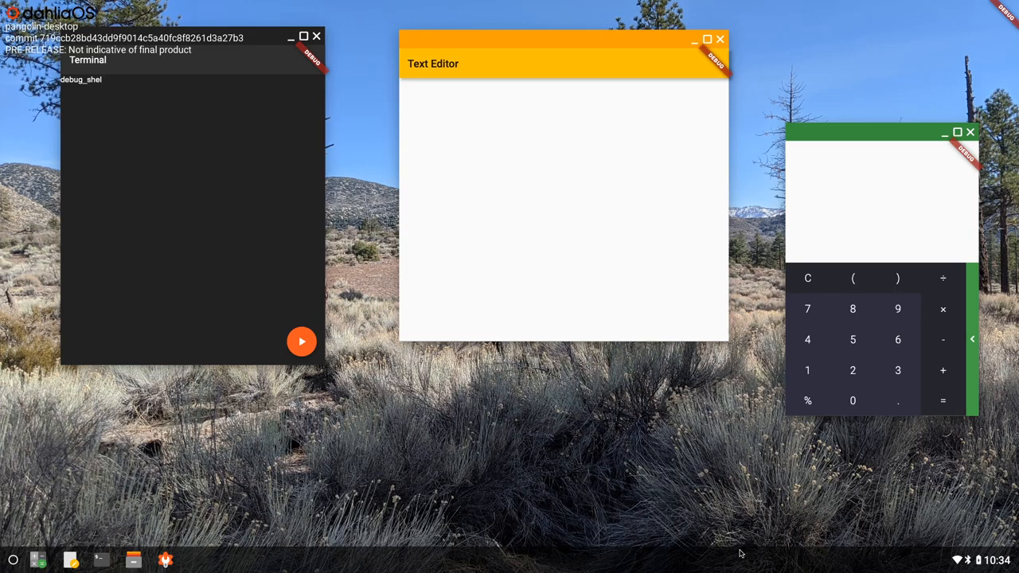
# Show the overview and quick settings panel briefly, leaving Calculator moved beside Terminal and Text Editor.
pyautogui.click(13, 560)
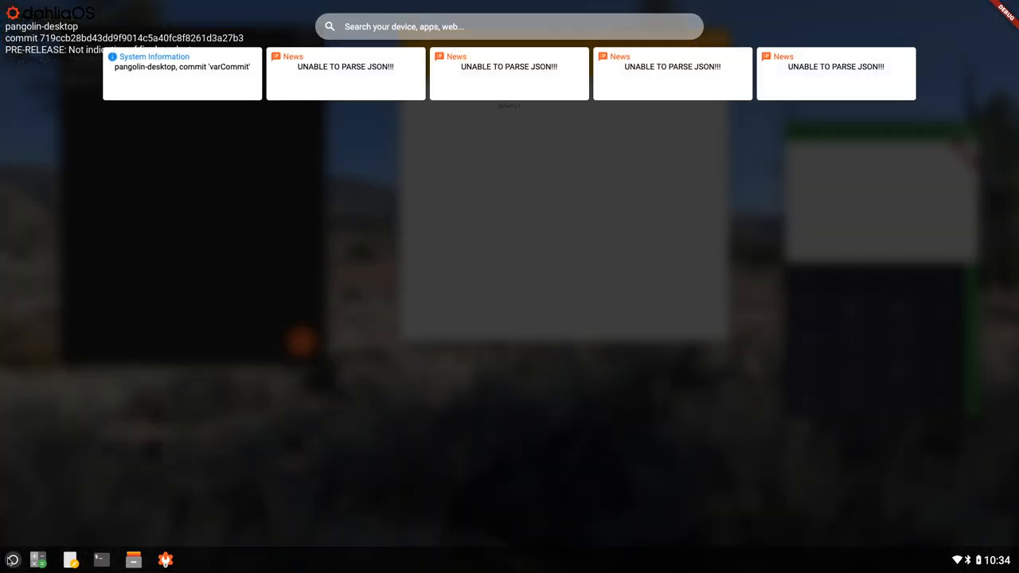
pyautogui.moveTo(301, 405)
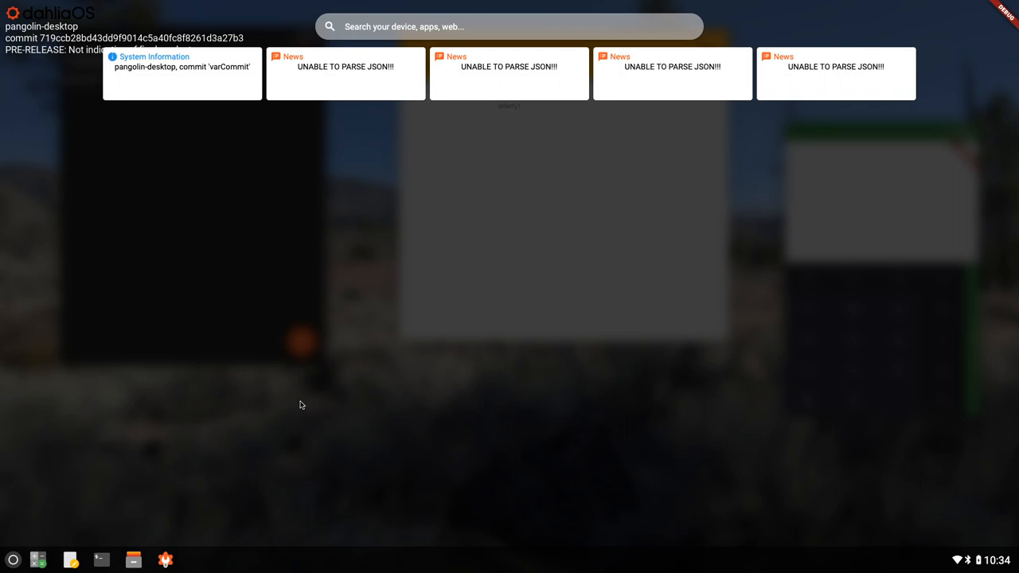
pyautogui.moveTo(333, 379)
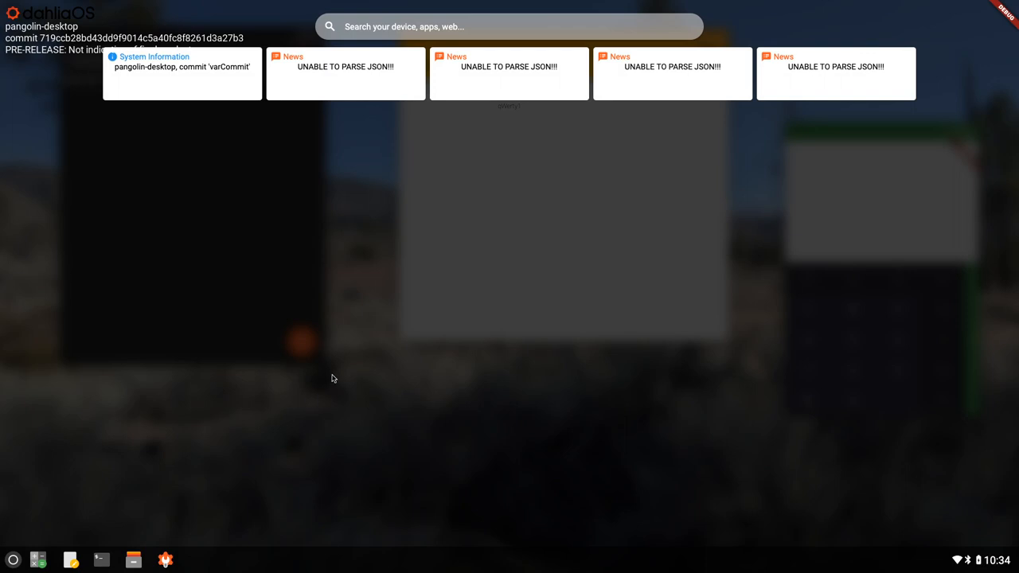
pyautogui.moveTo(13, 389)
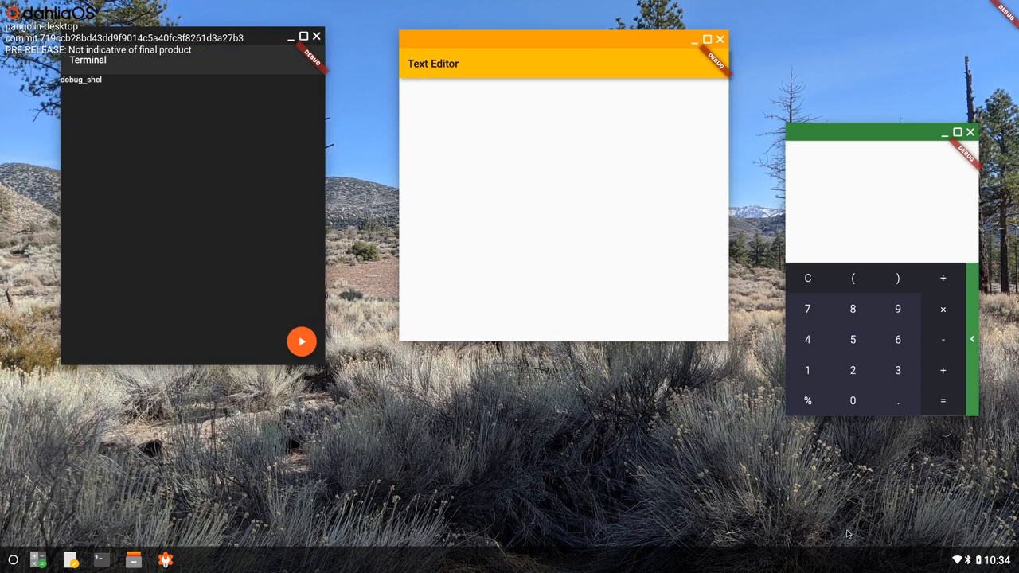
pyautogui.click(994, 560)
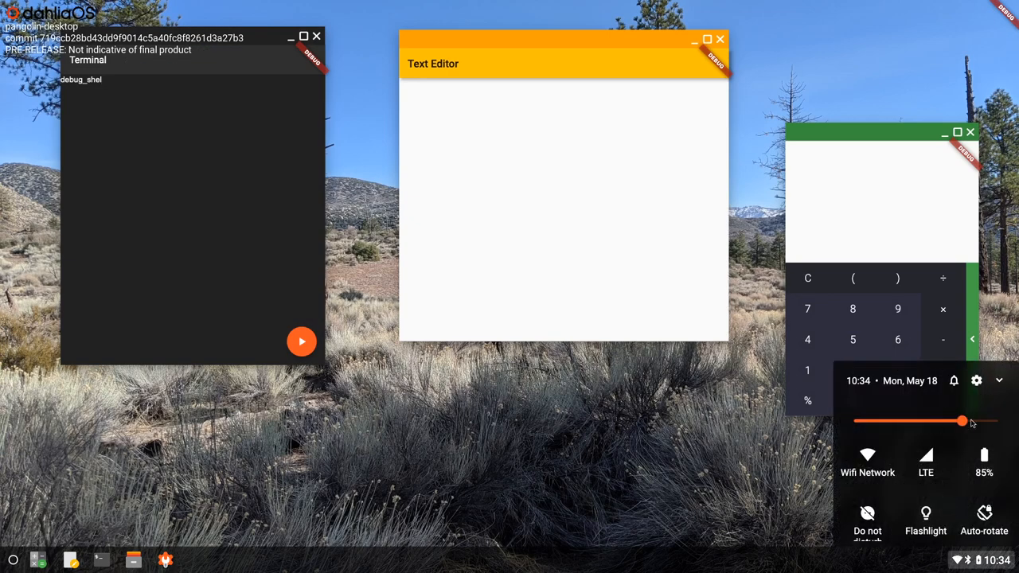
pyautogui.moveTo(943, 436)
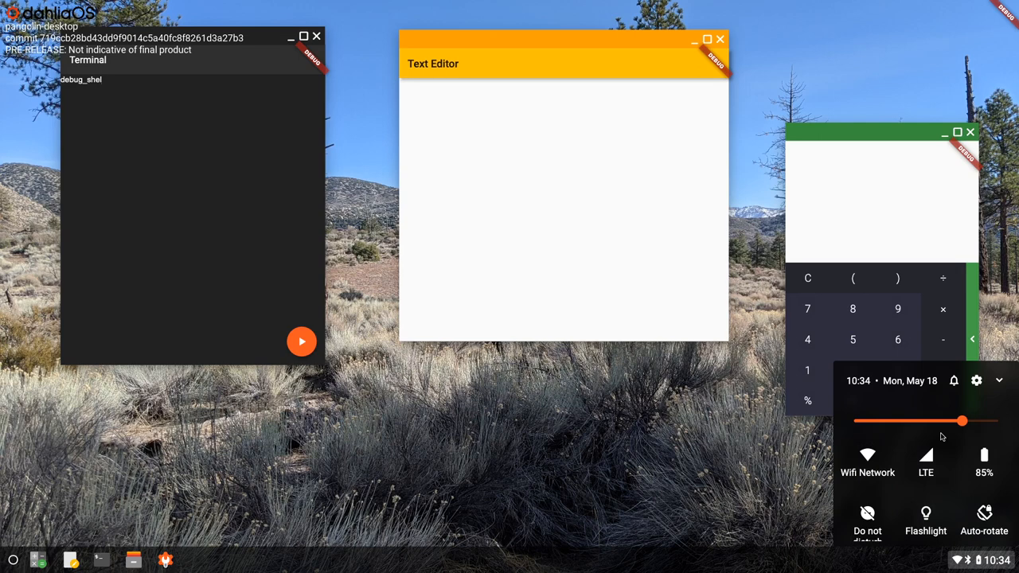
pyautogui.moveTo(956, 433)
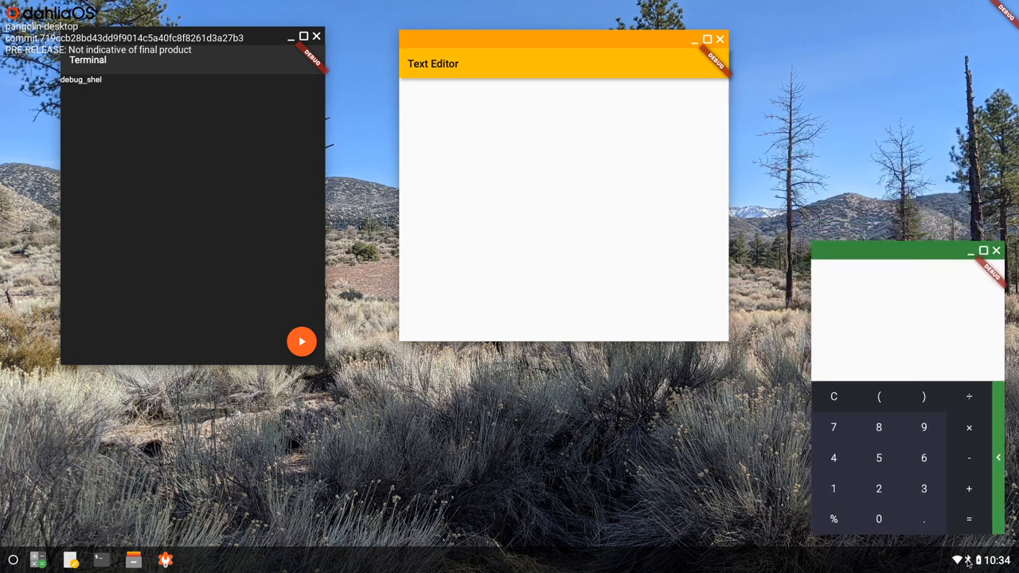
pyautogui.click(991, 560)
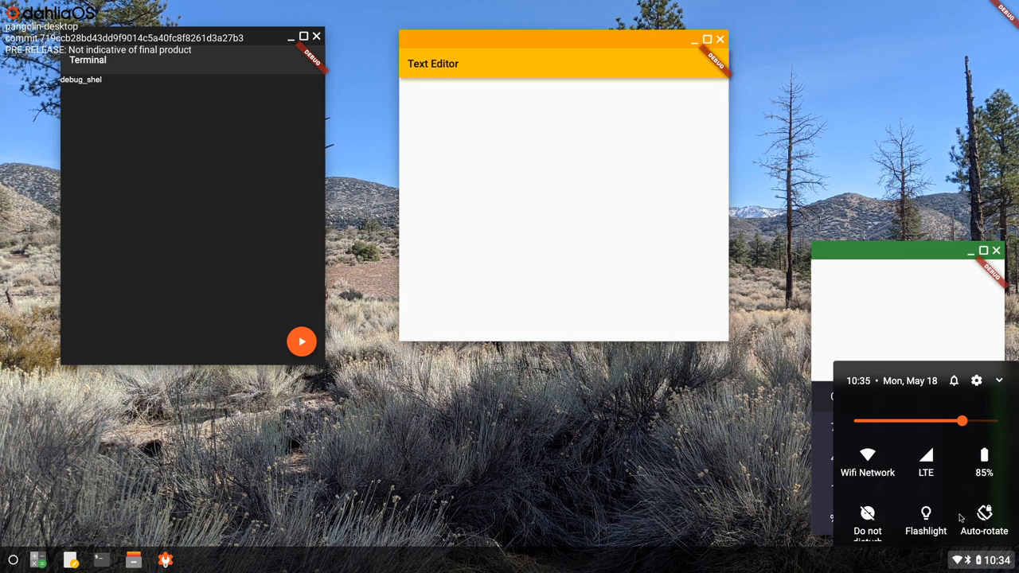
pyautogui.scroll(-3)
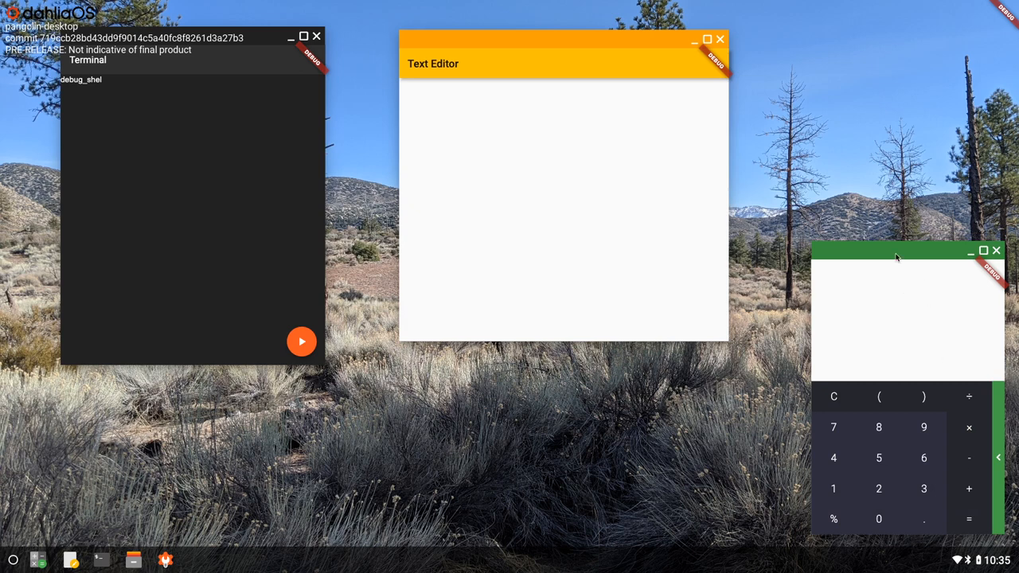
# Move Calculator up beside Text Editor and reveal its scientific panel with sin, cos, tan and log.
pyautogui.moveTo(899, 251); pyautogui.dragTo(869, 68)
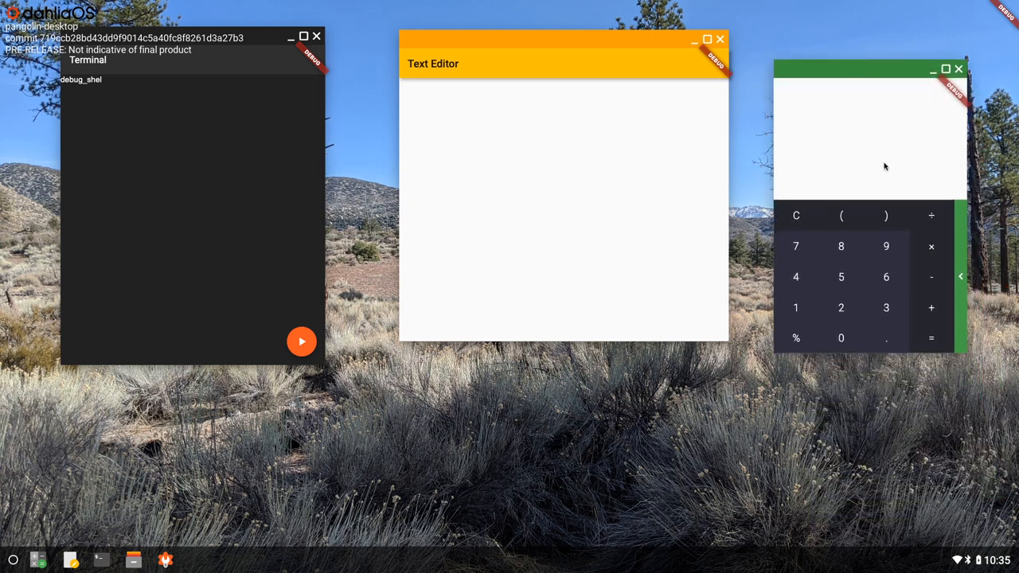
pyautogui.moveTo(937, 255)
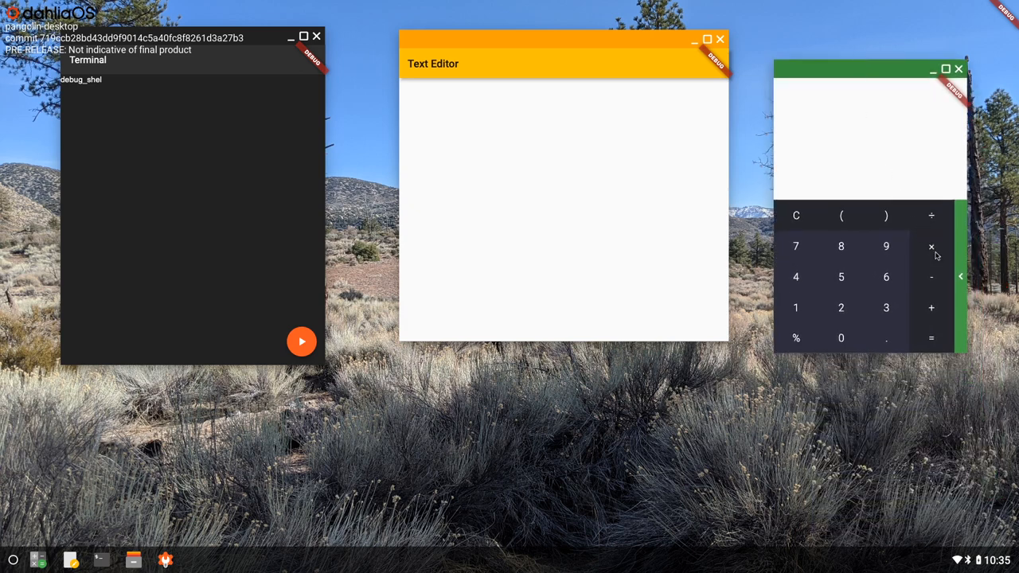
pyautogui.click(961, 277)
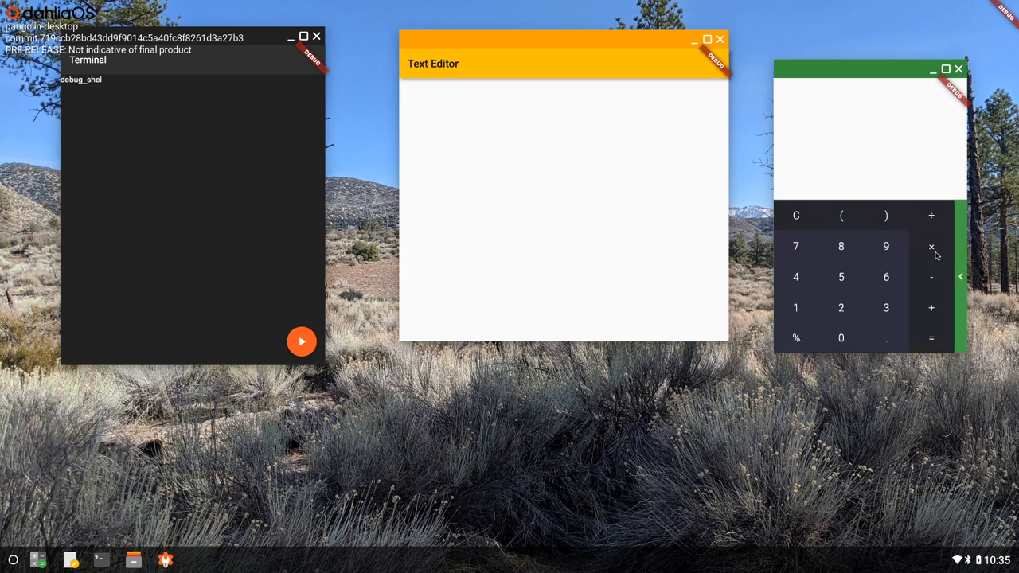
pyautogui.click(960, 277)
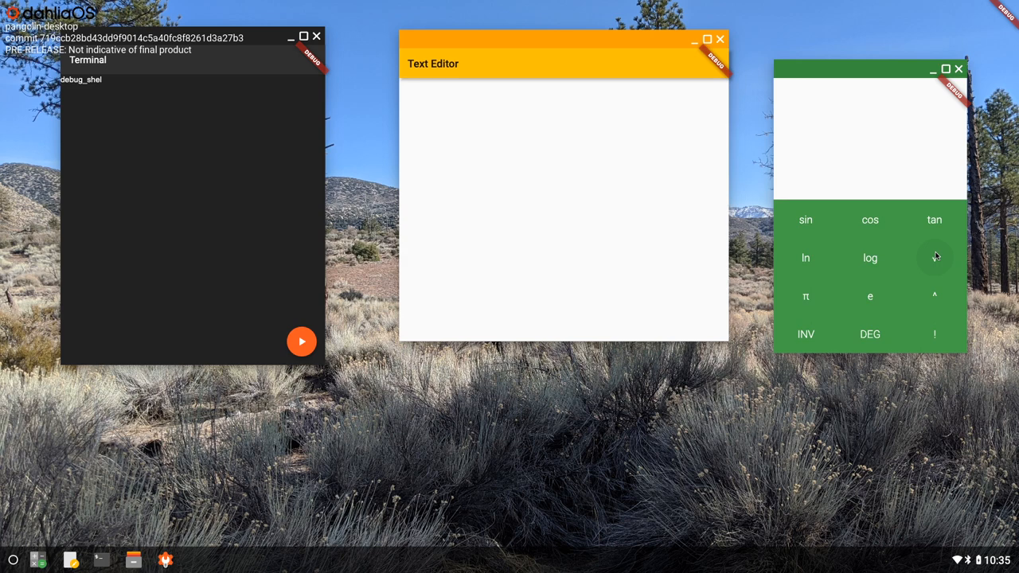
pyautogui.moveTo(593, 110)
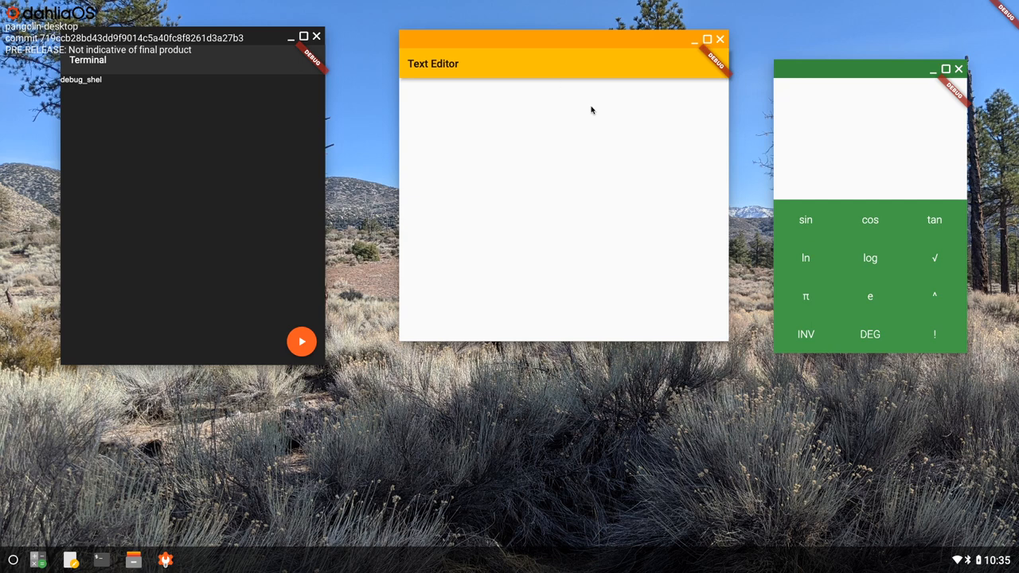
pyautogui.moveTo(302, 210)
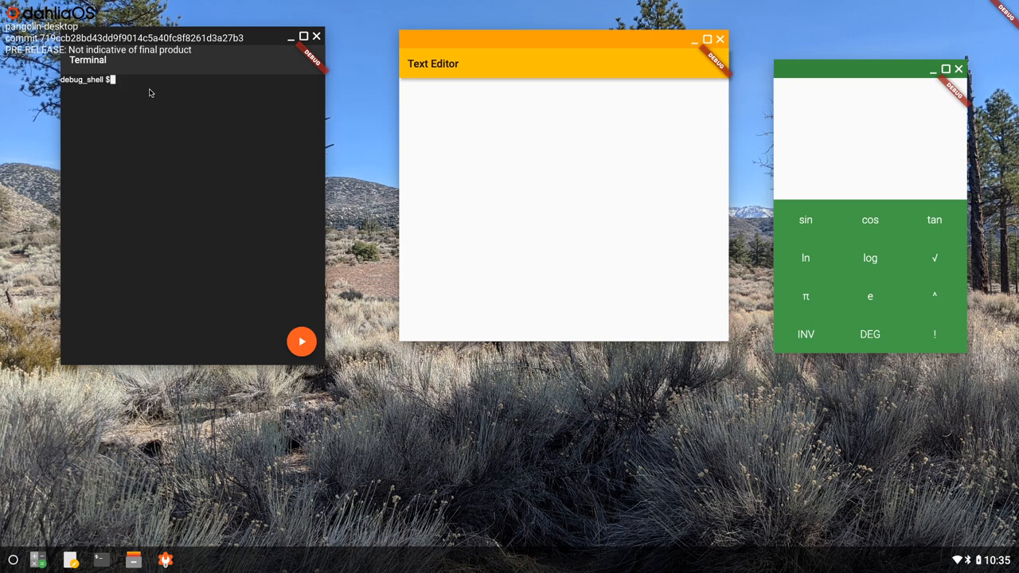
pyautogui.moveTo(409, 257)
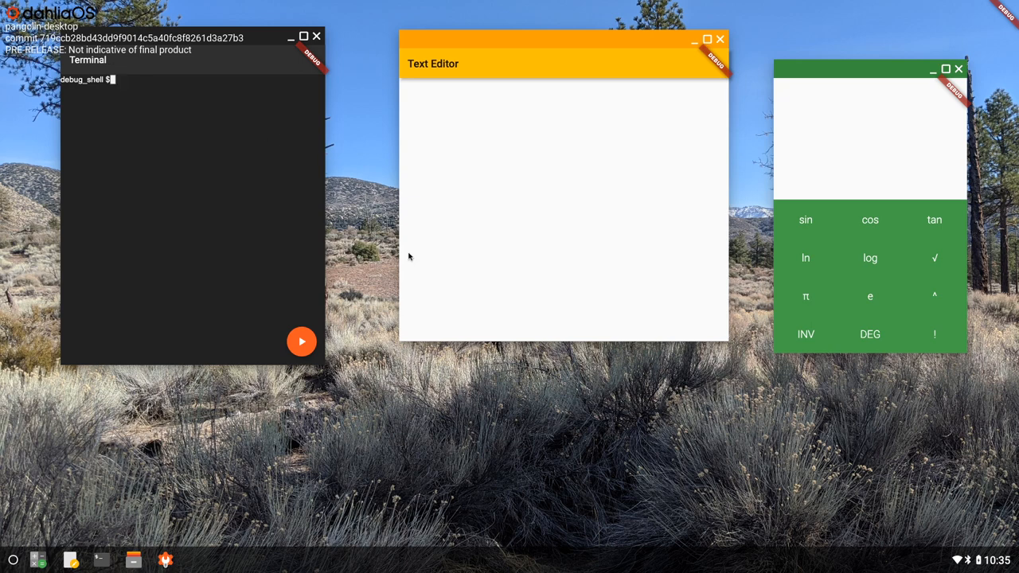